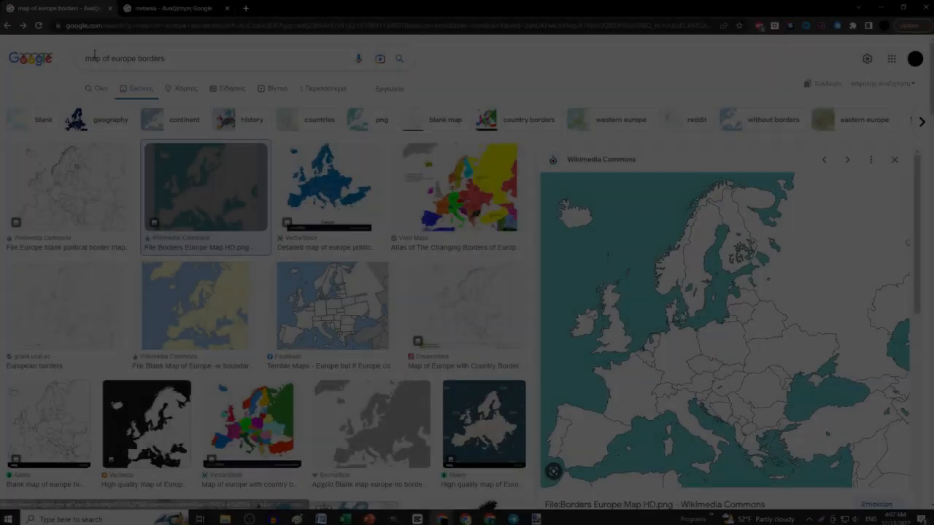
Bring up the large preview of the Wikimedia Commons Europe borders map.
click(131, 58)
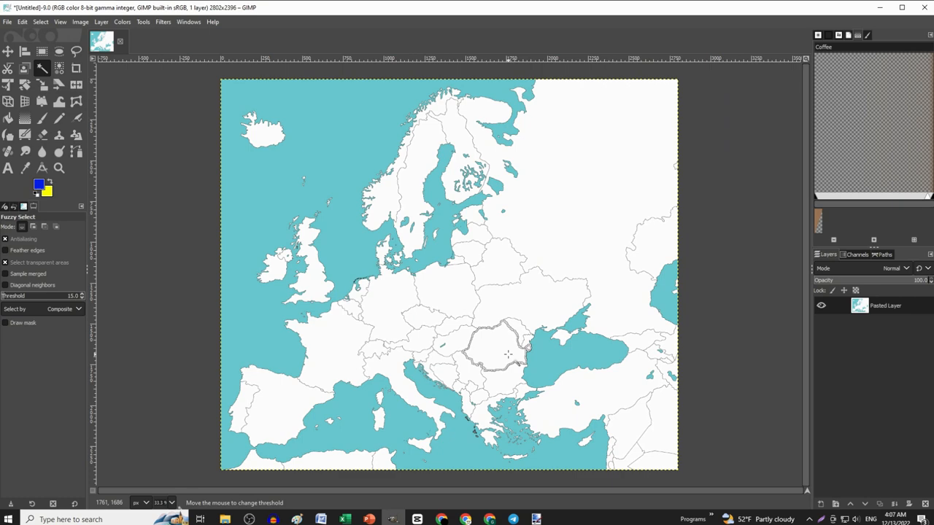
Cut Romania out of the map, add a transparent layer, and paste the Romanian flag.
key(Ctrl+X)
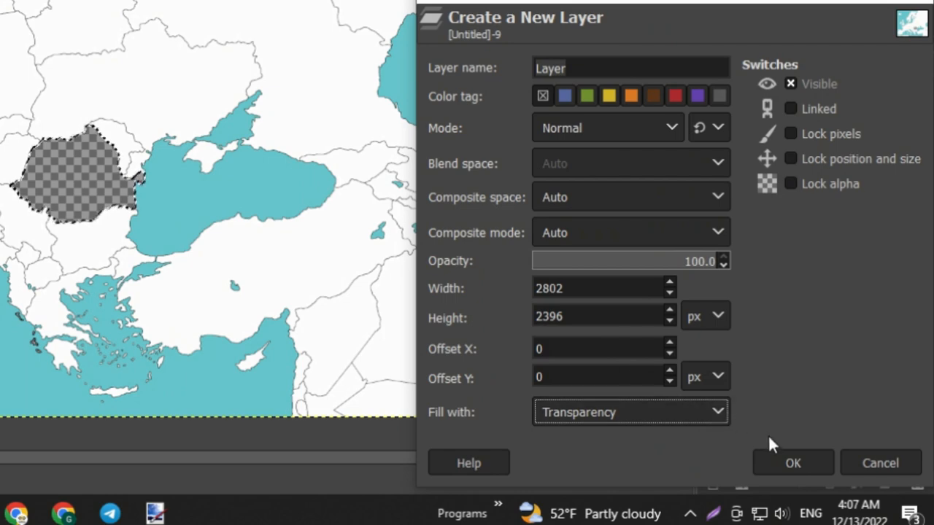
click(792, 462)
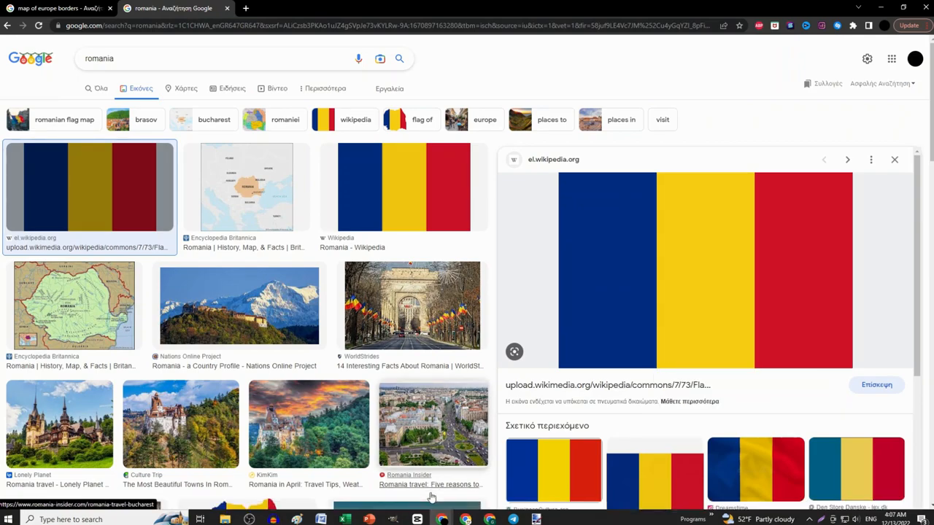
key(ctrl+v)
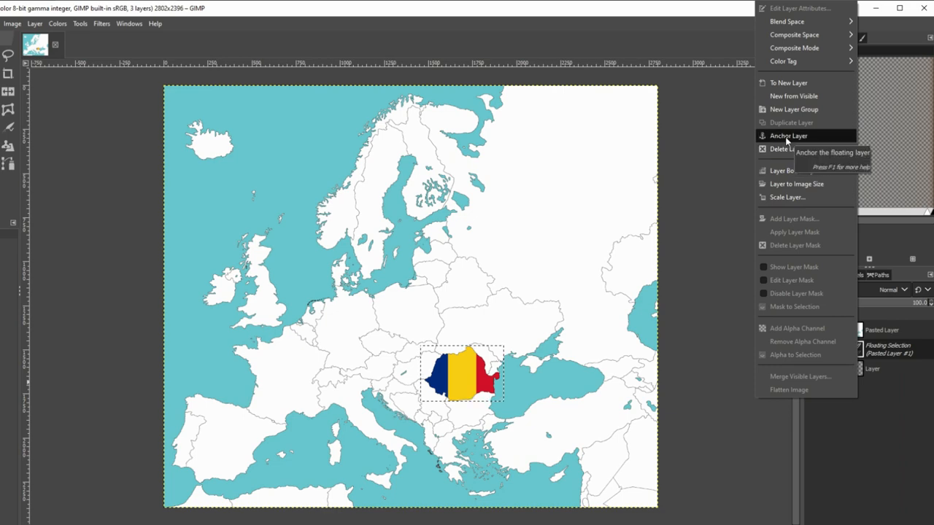
Anchor the pasted Romanian flag so it stays fixed inside Romania's shape.
click(787, 136)
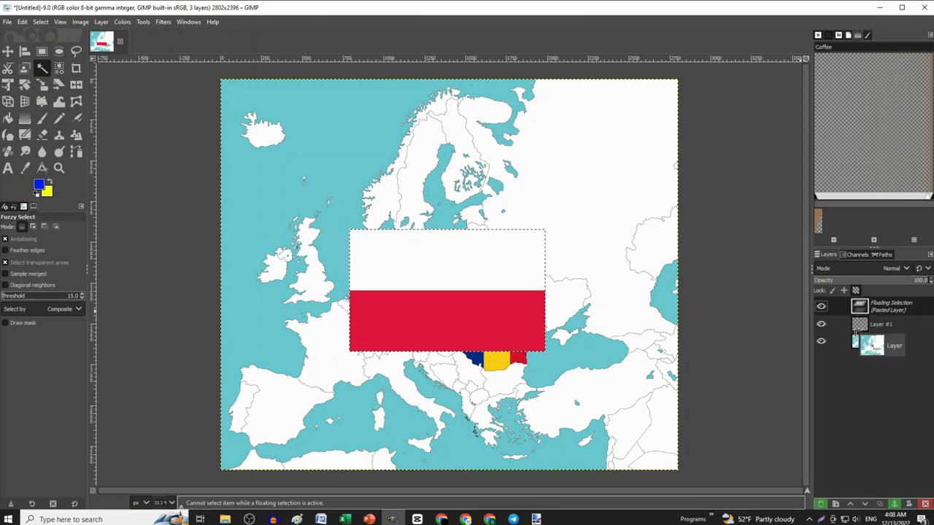
Undo the misplaced paste, fill Poland with its flag, anchor it, and begin export.
key(ctrl+z)
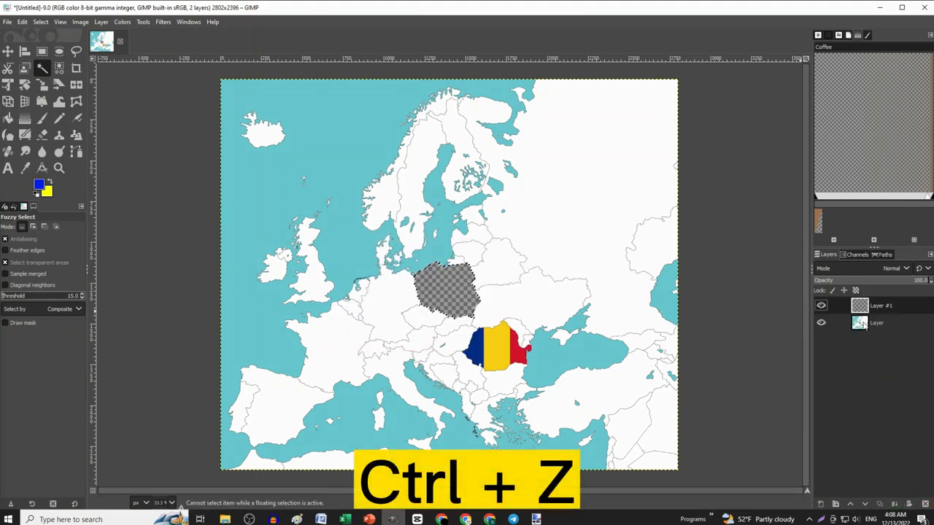
key(ctrl+z)
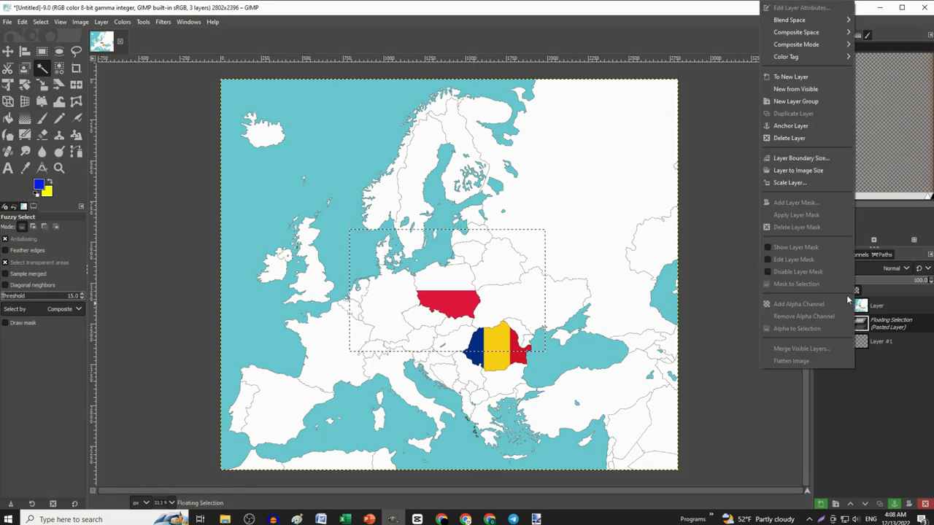
click(790, 360)
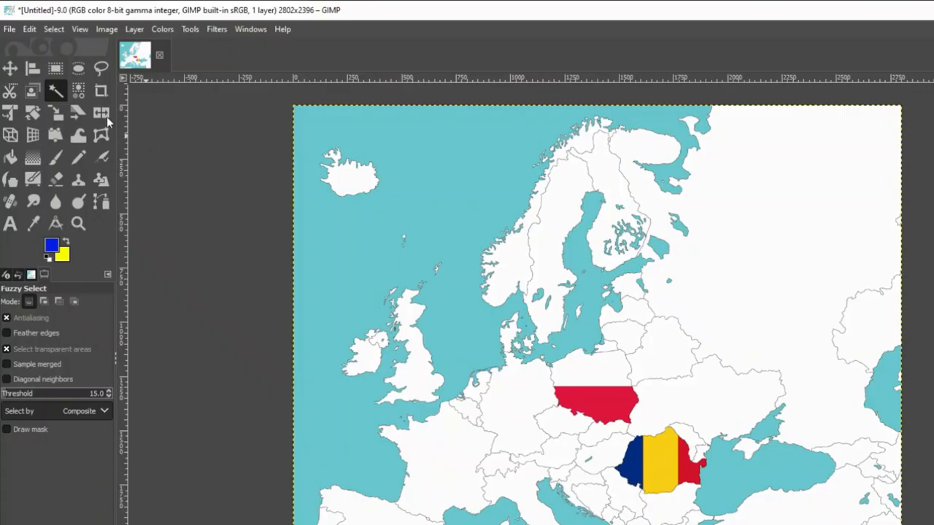
click(9, 29)
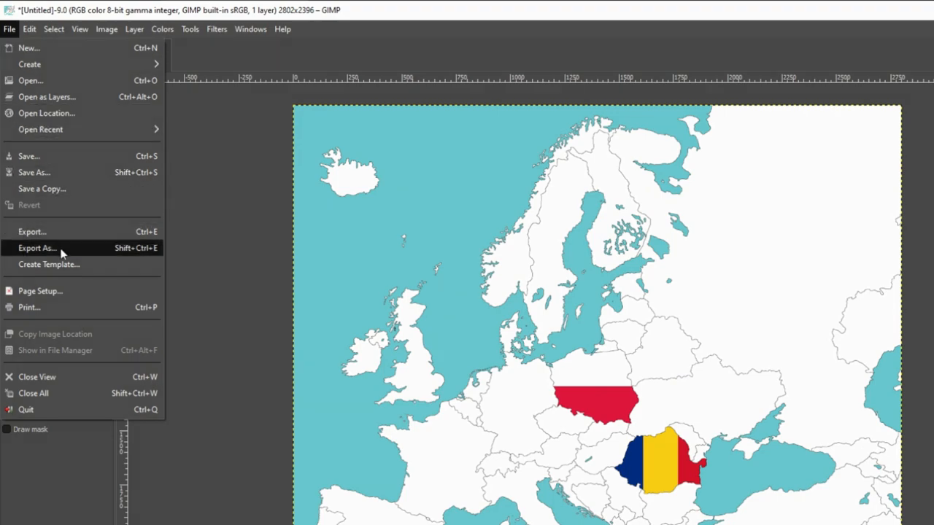